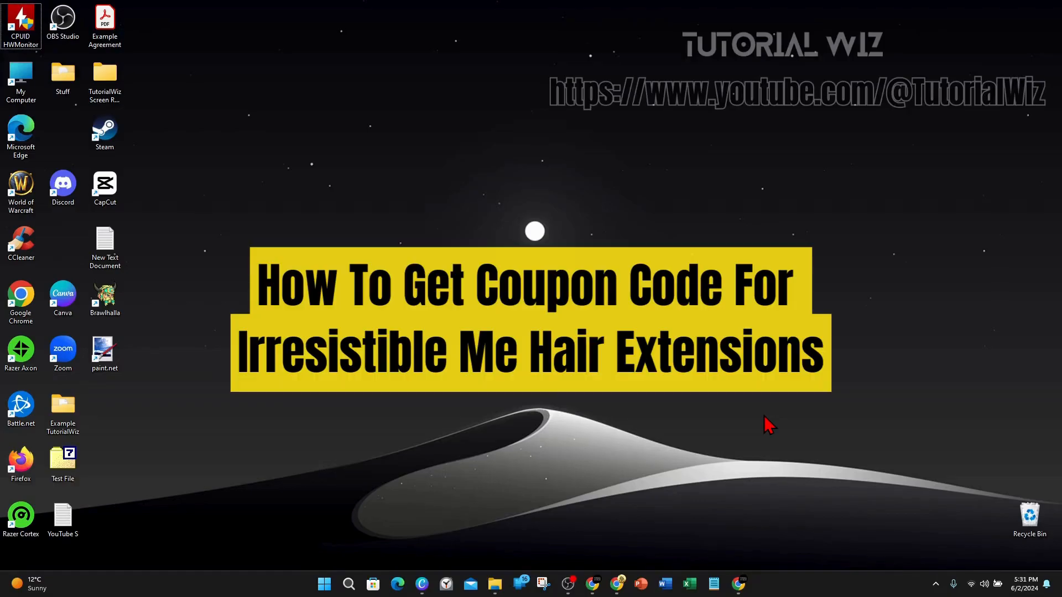
pyautogui.moveTo(778, 424)
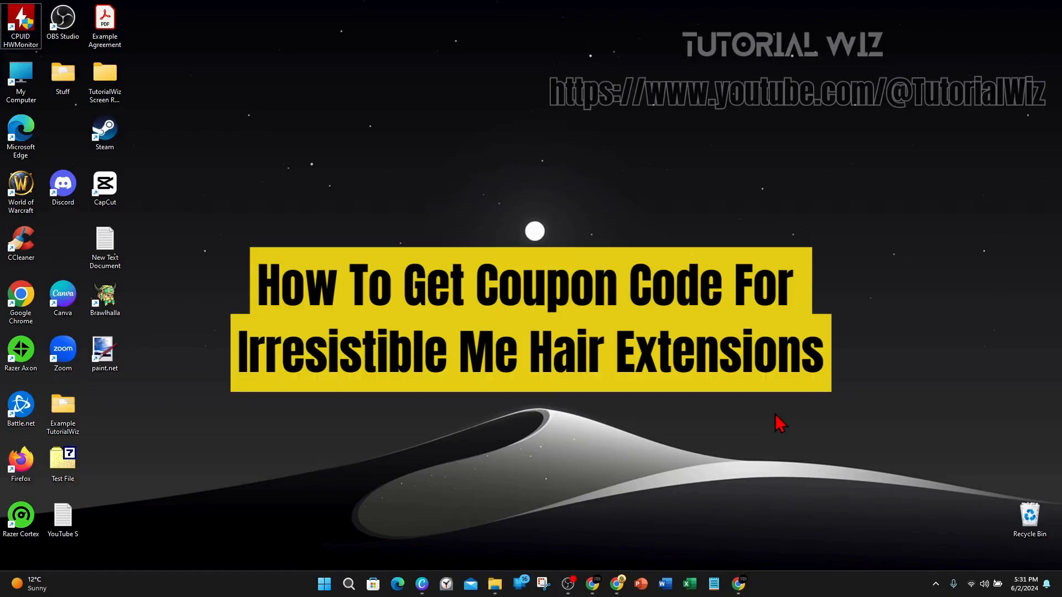
pyautogui.moveTo(683, 441)
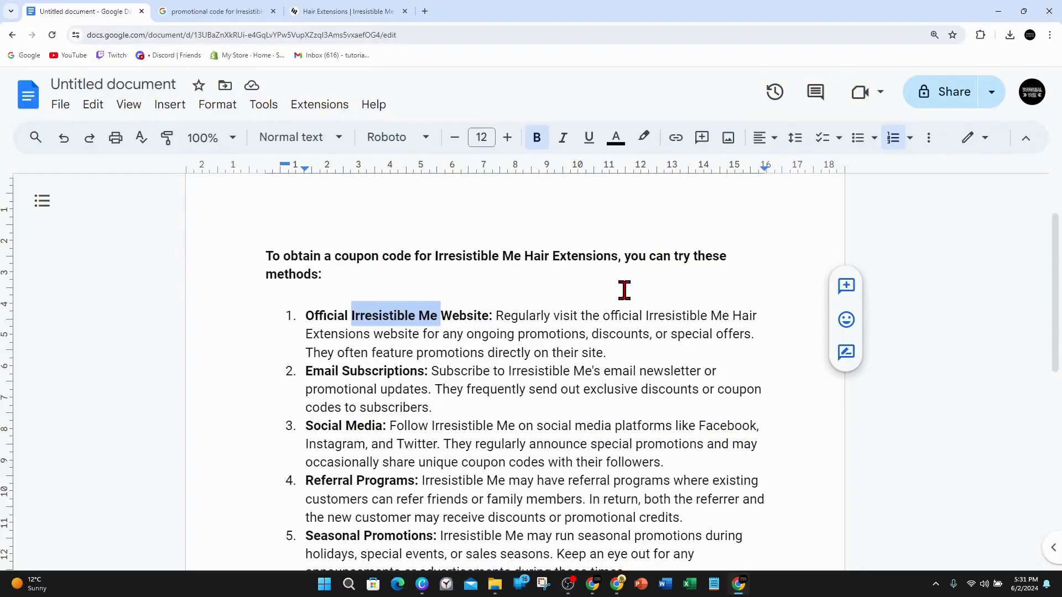
# Switch to the Irresistible Me site and dismiss the email sign-up discount popup over the 50% off summer sale
pyautogui.scroll(-3)
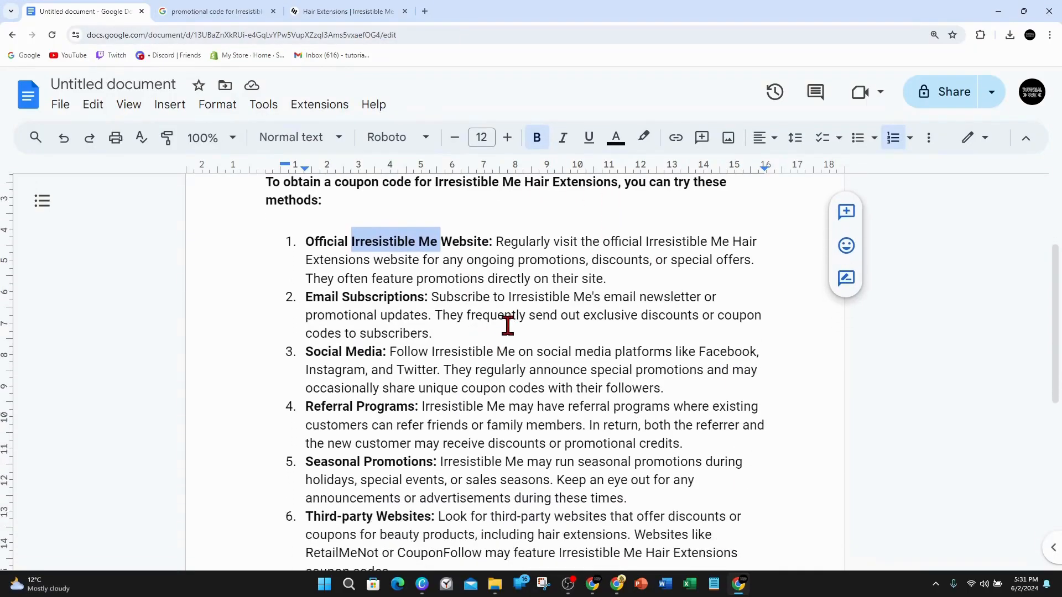
pyautogui.scroll(-3)
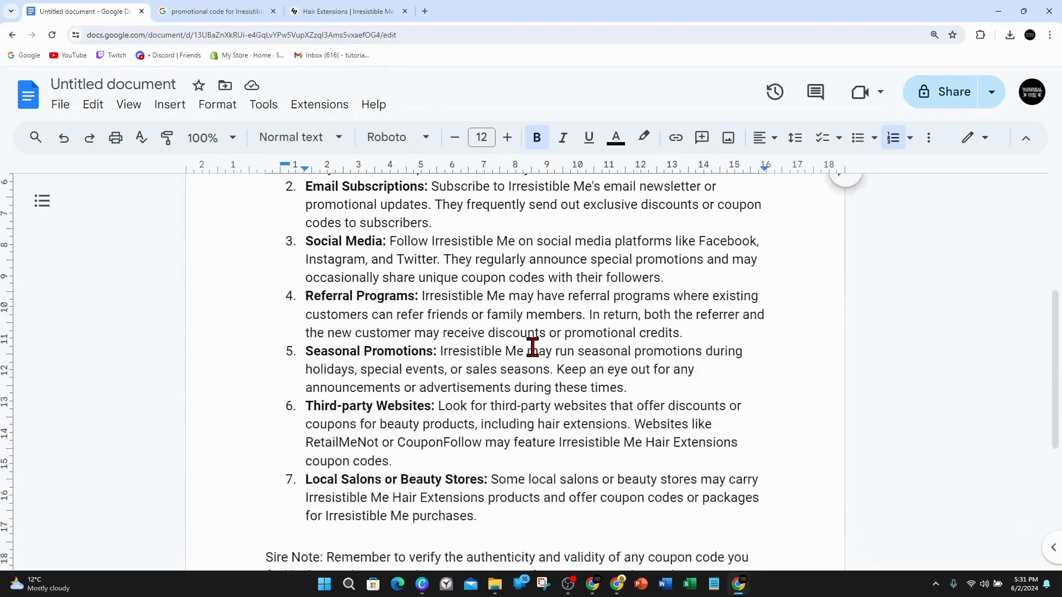
pyautogui.scroll(3)
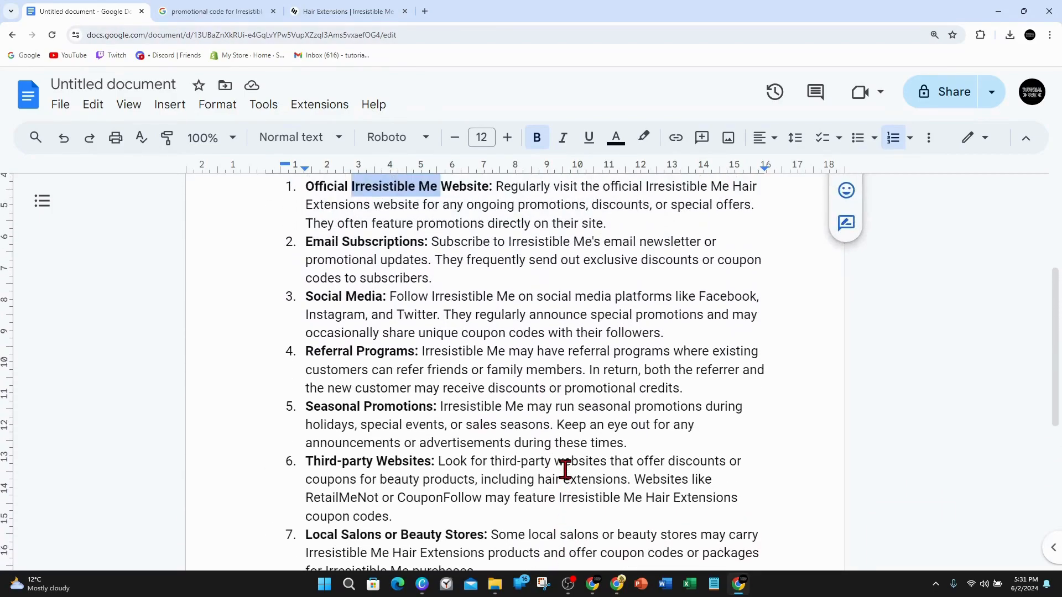
pyautogui.scroll(3)
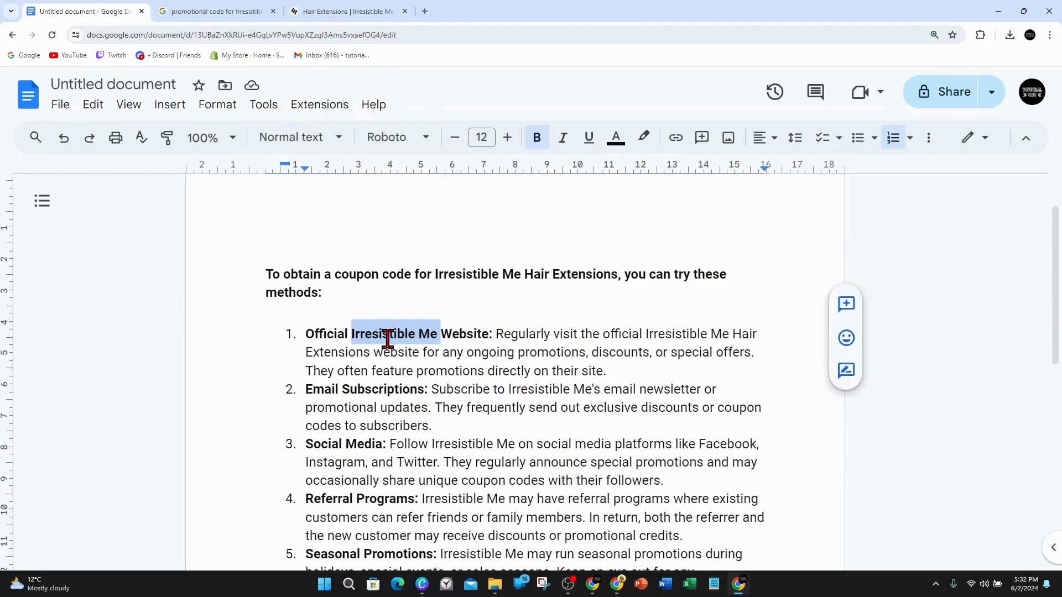
pyautogui.moveTo(481, 378)
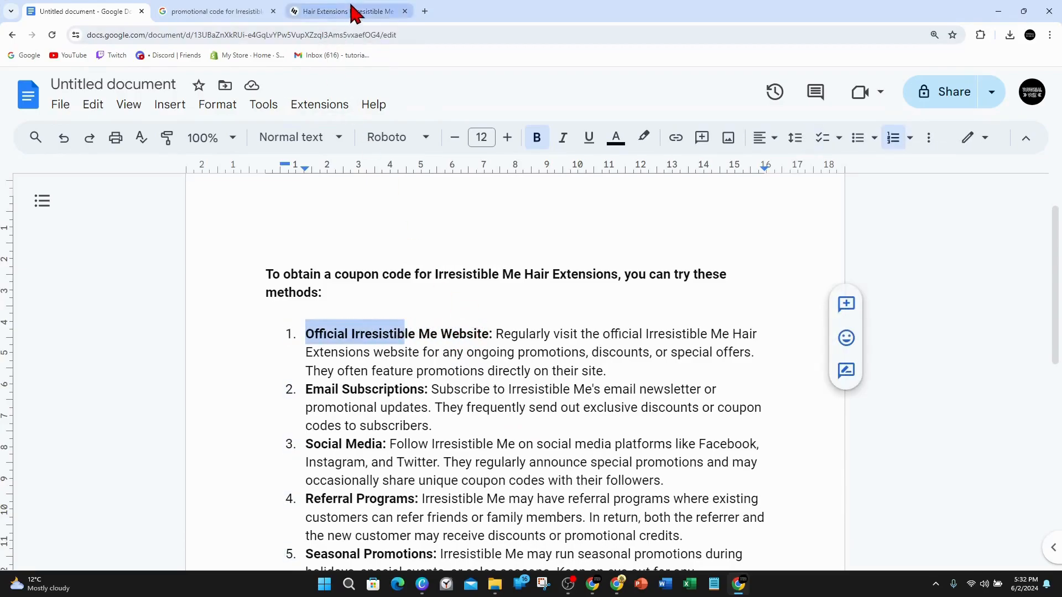
pyautogui.click(345, 11)
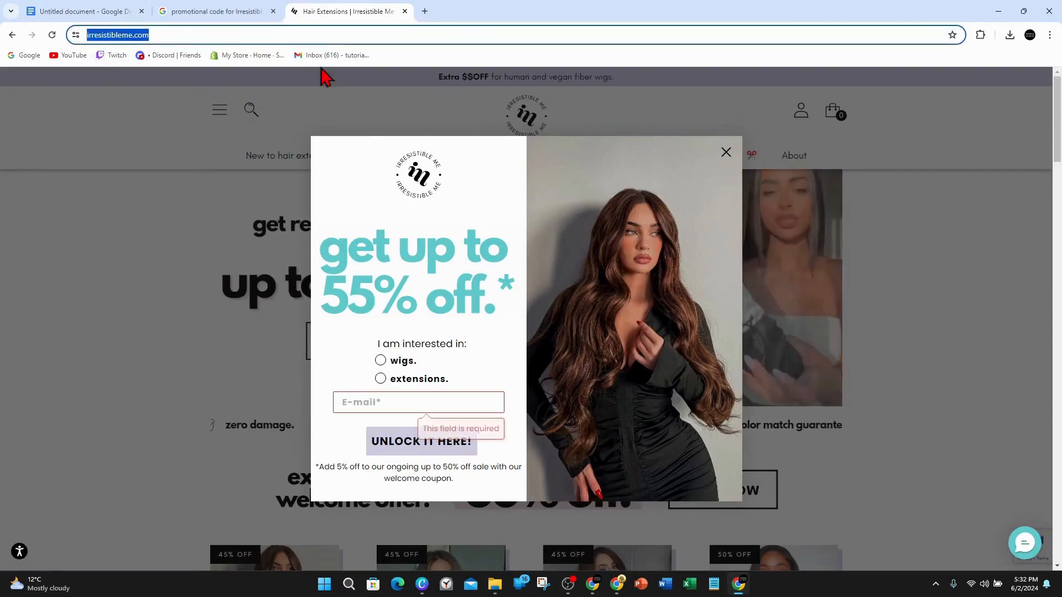
pyautogui.click(726, 151)
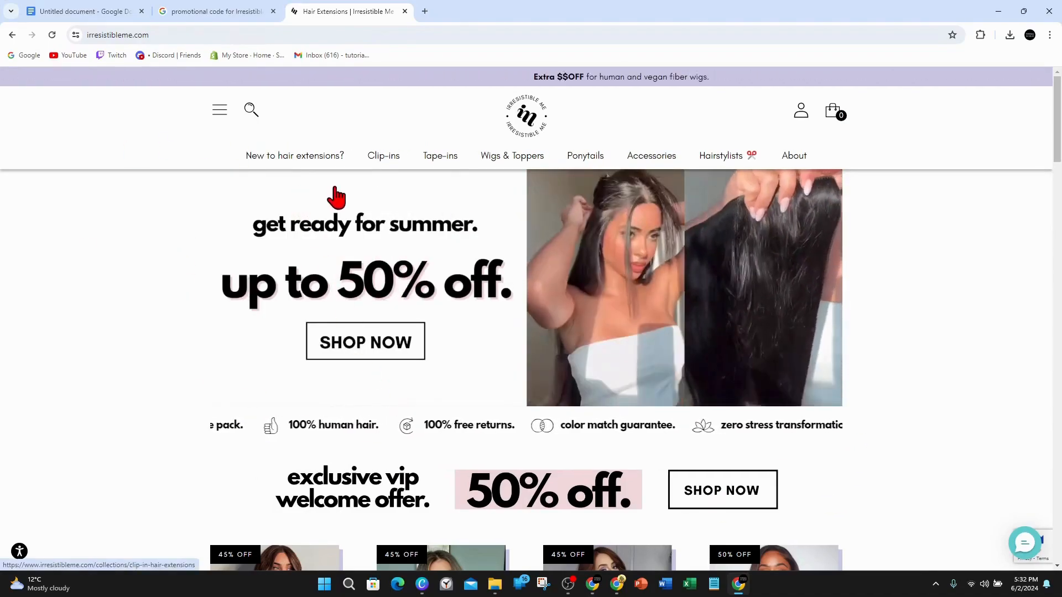
pyautogui.moveTo(347, 345)
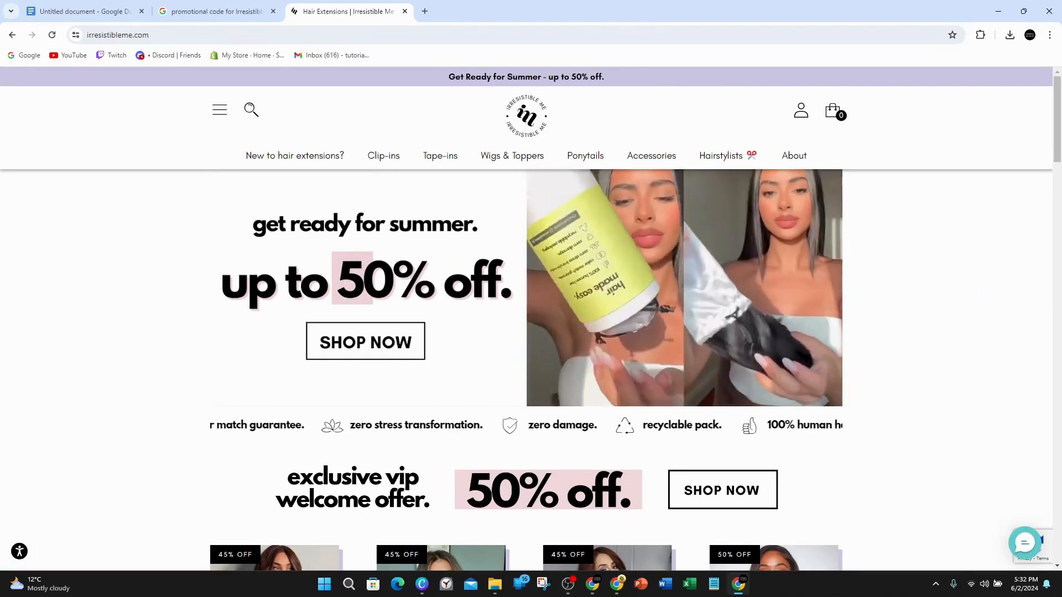
# Review the footer's up to 55% off welcome coupon offer, highlighting then clearing its wording
pyautogui.scroll(-3)
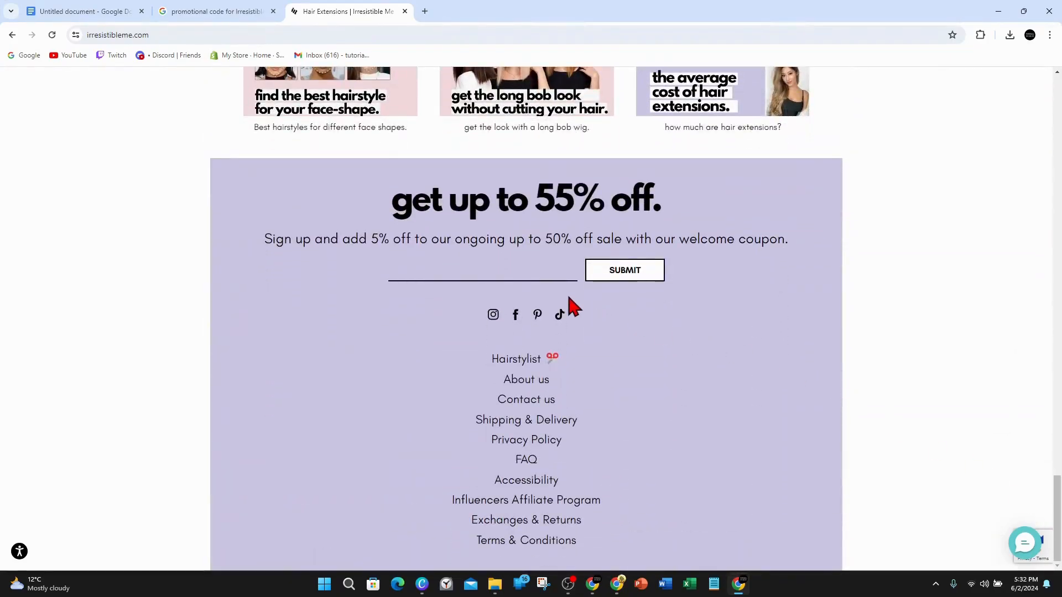
pyautogui.doubleClick(440, 201)
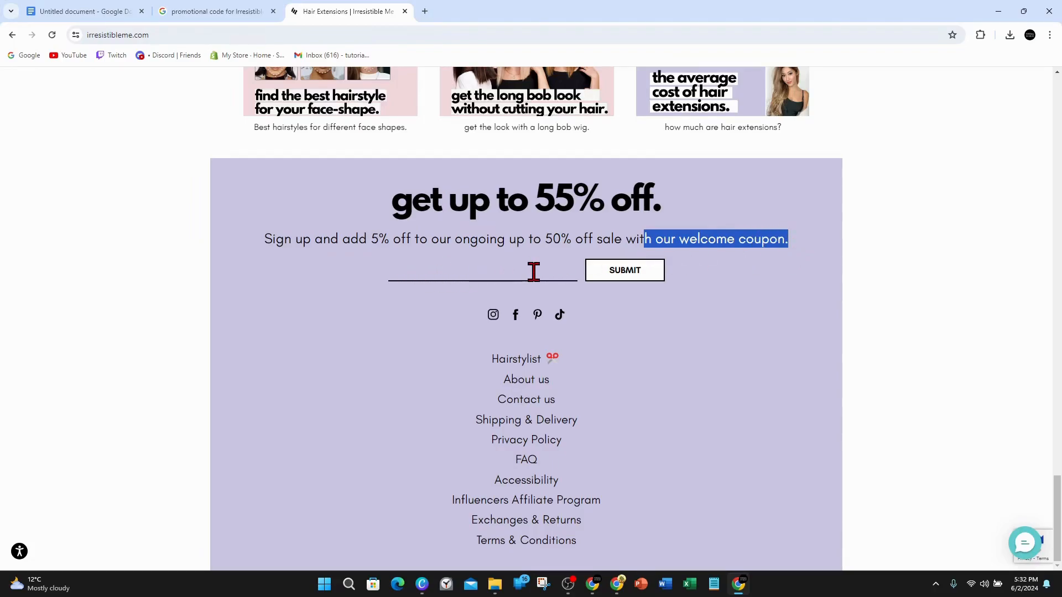
pyautogui.moveTo(667, 261)
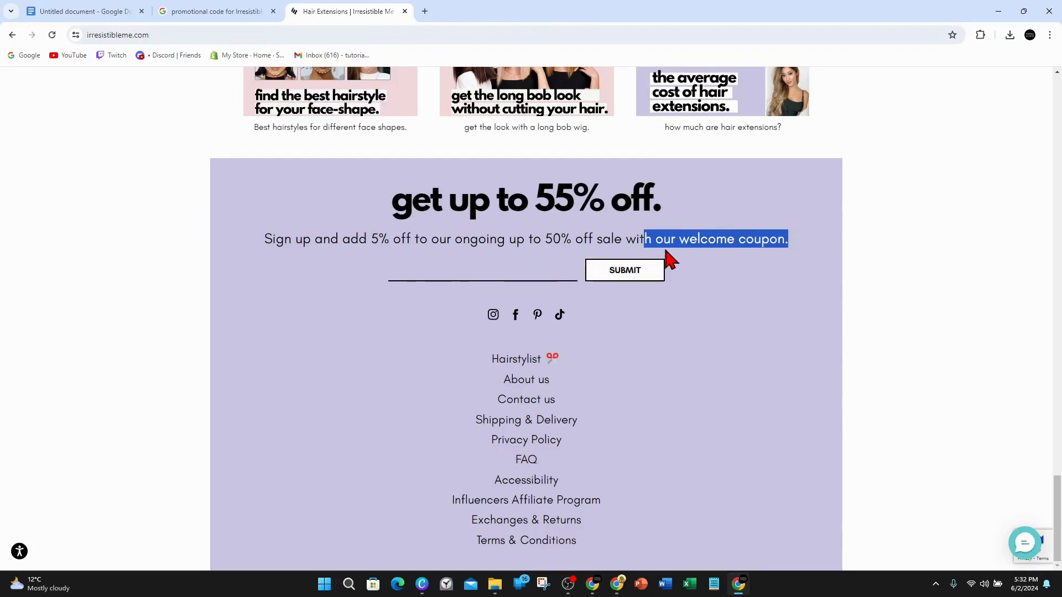
pyautogui.moveTo(561, 240)
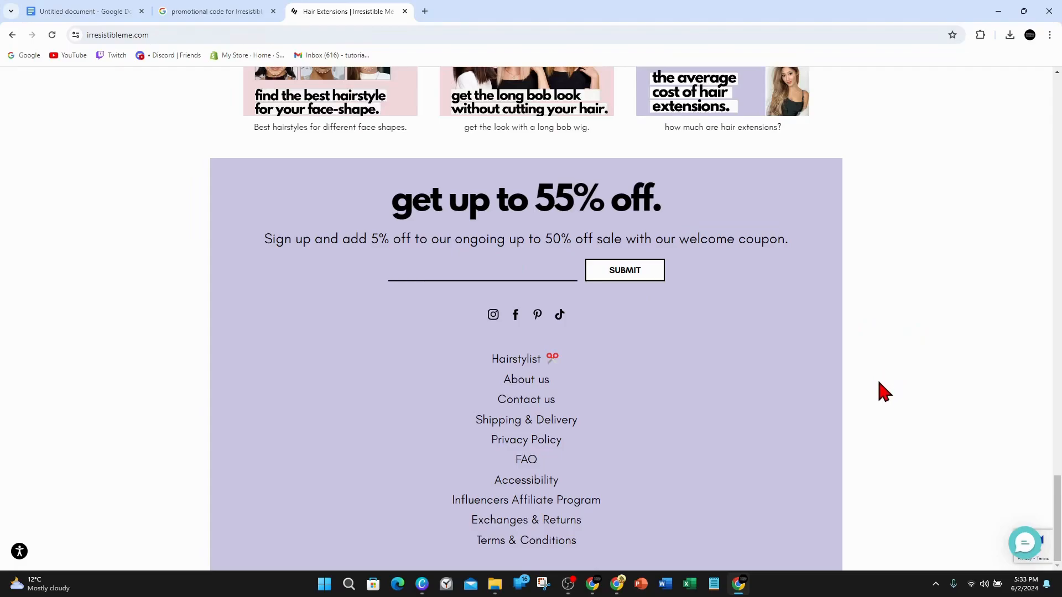
pyautogui.moveTo(495, 233)
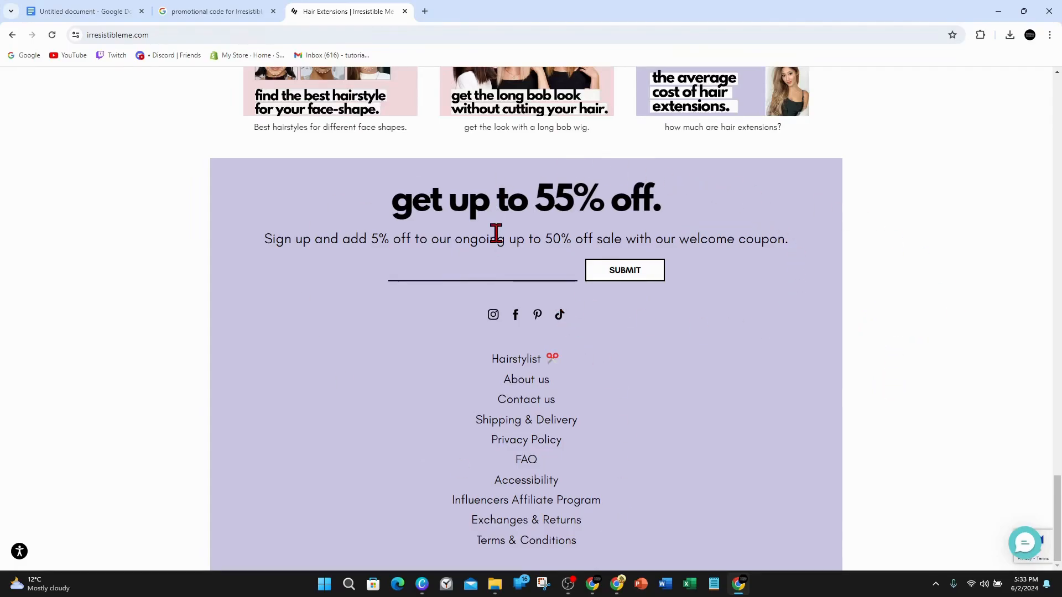
pyautogui.moveTo(743, 273)
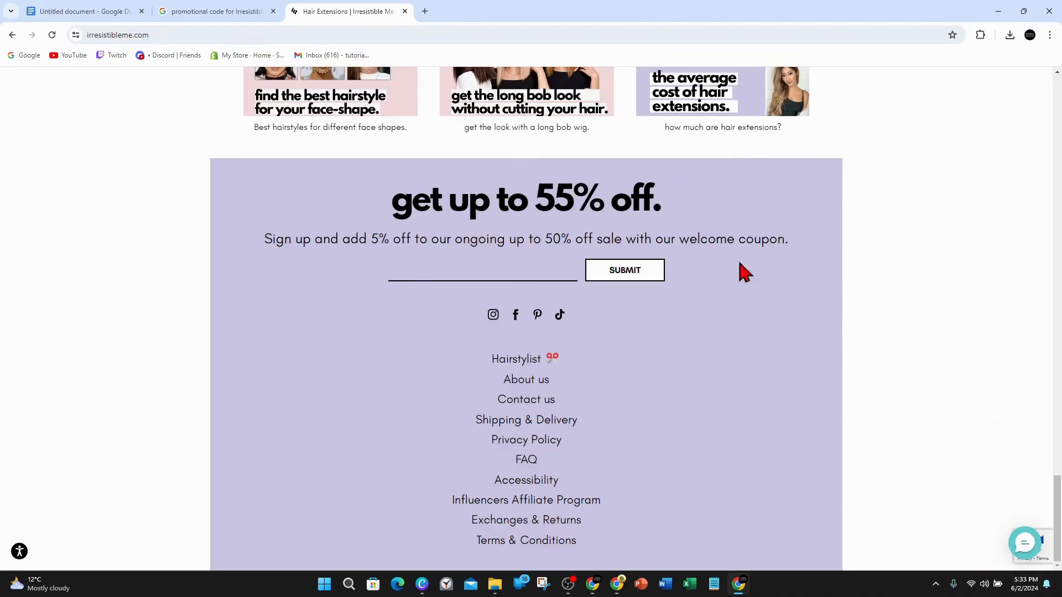
pyautogui.click(81, 11)
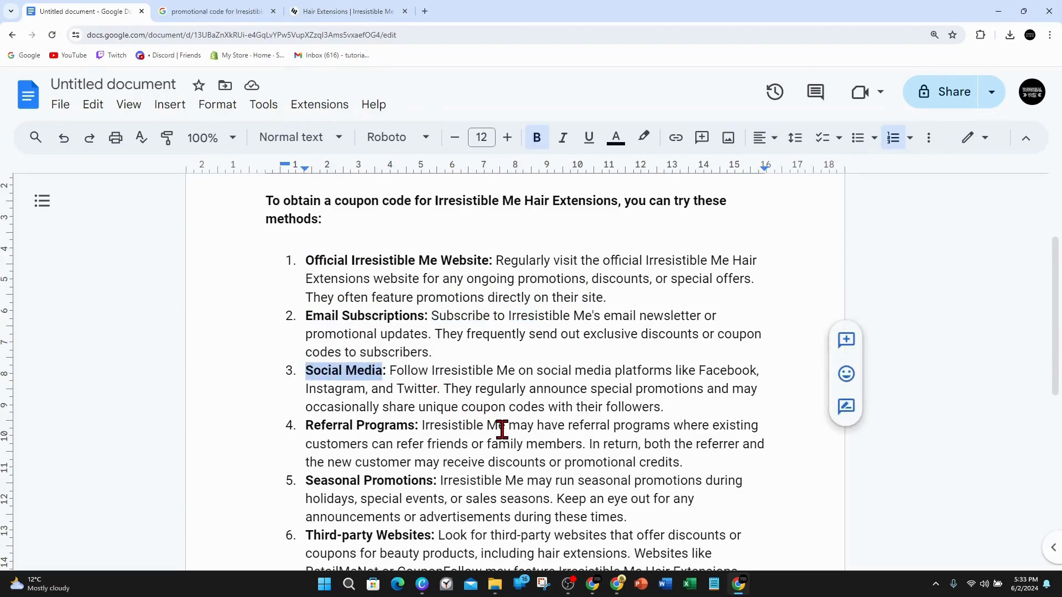
pyautogui.moveTo(616, 398)
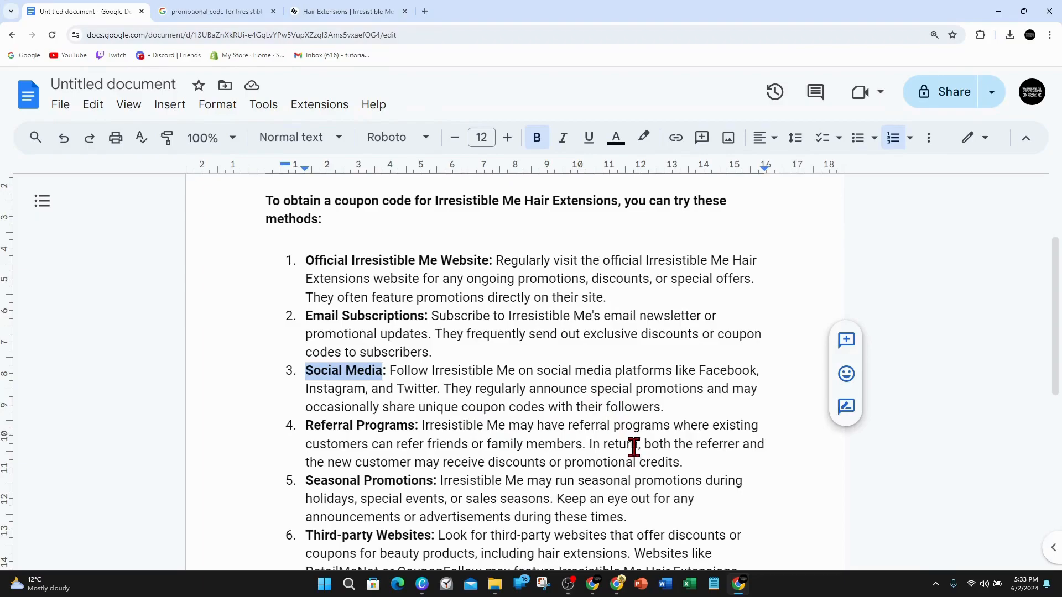
pyautogui.scroll(-3)
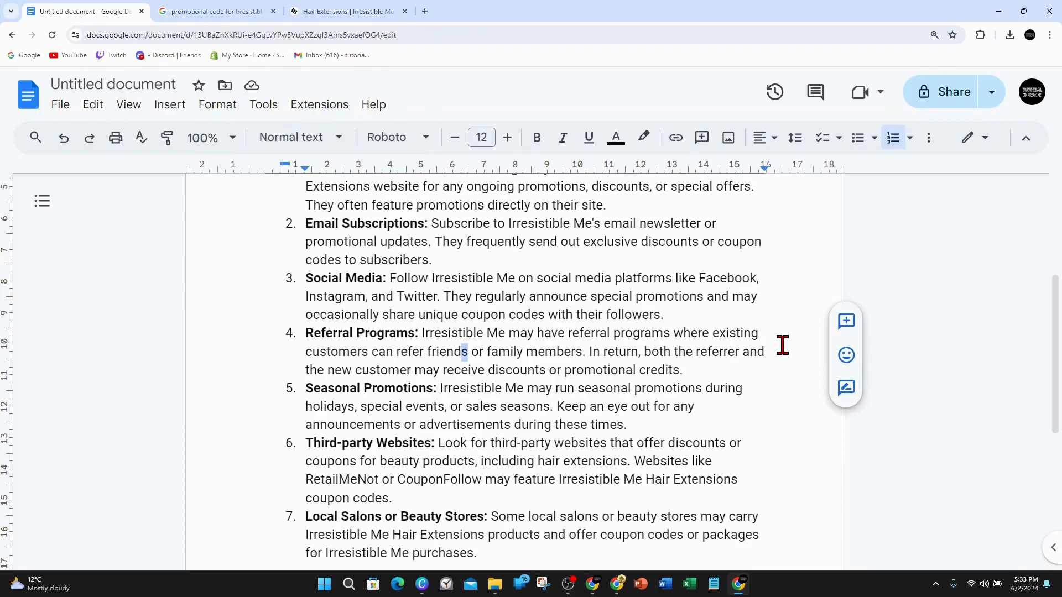
pyautogui.scroll(-3)
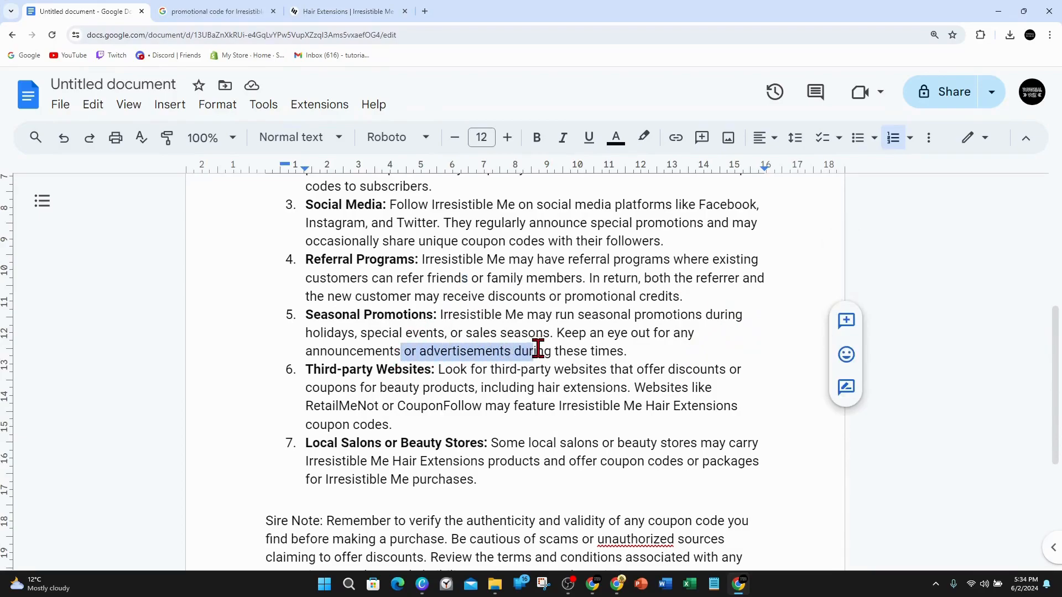
pyautogui.click(628, 350)
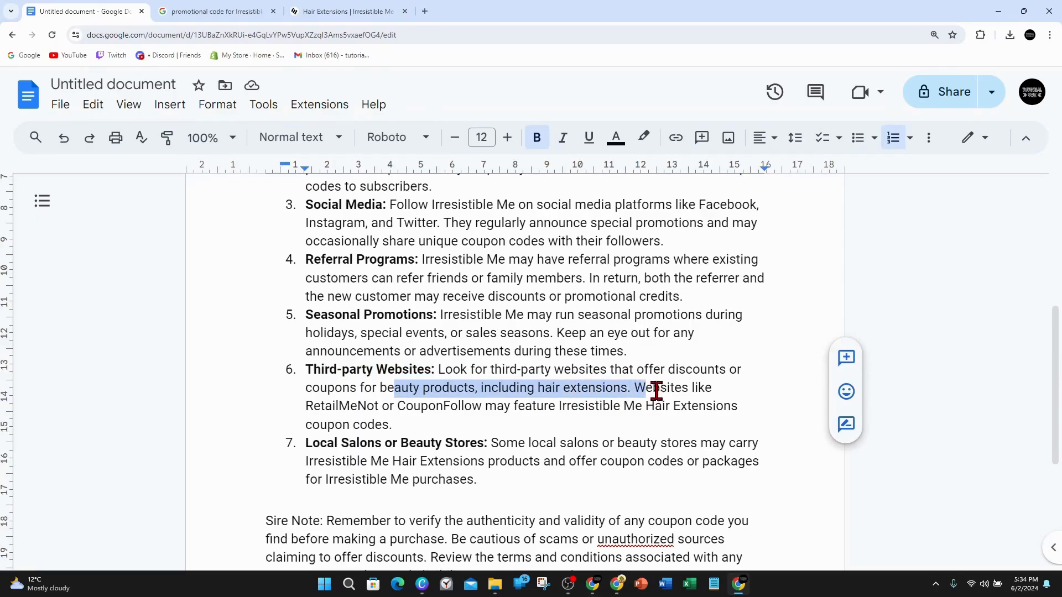
pyautogui.click(213, 11)
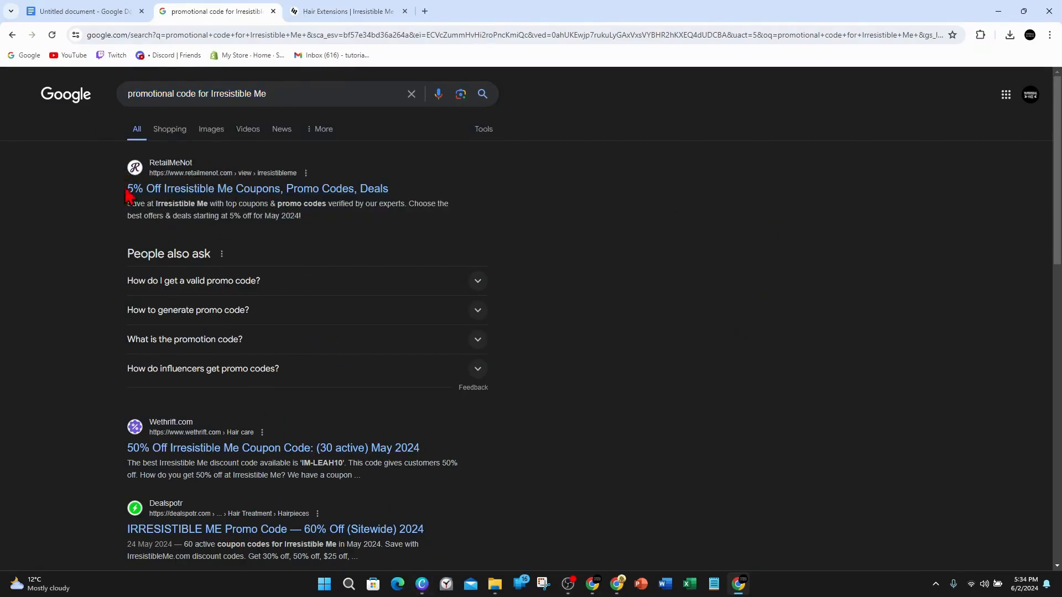
pyautogui.moveTo(192, 455)
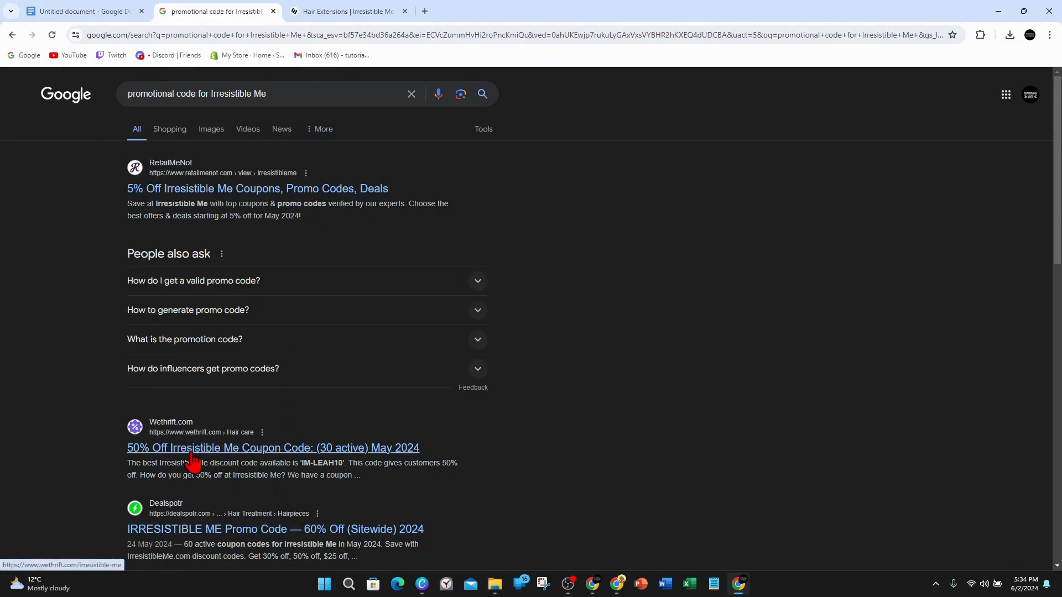
# From the Google results for Irresistible Me promo codes, open the DontPayFull.com coupons page in a new tab
pyautogui.scroll(-3)
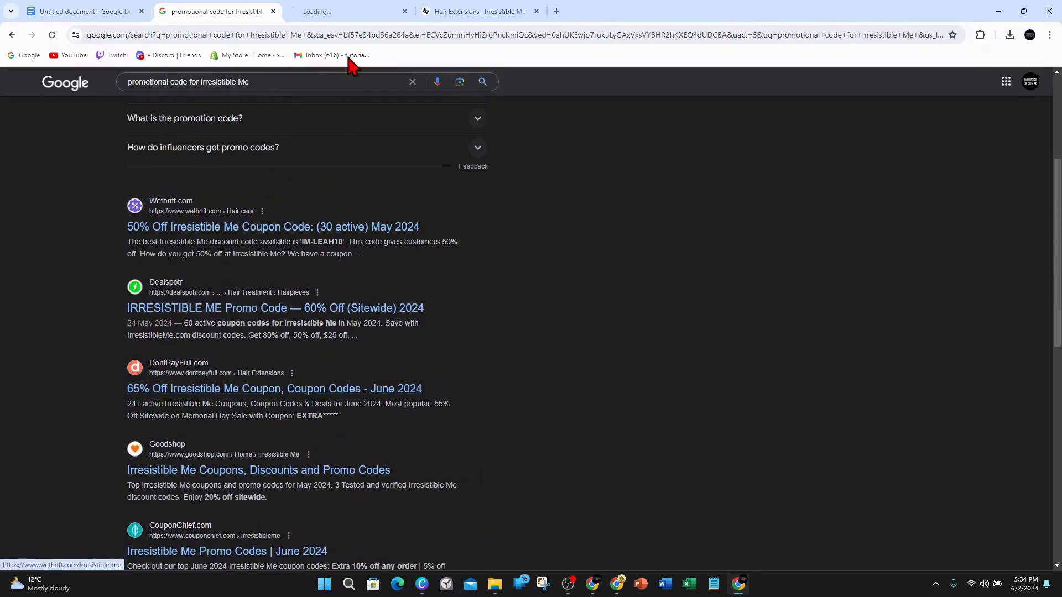
pyautogui.click(273, 389)
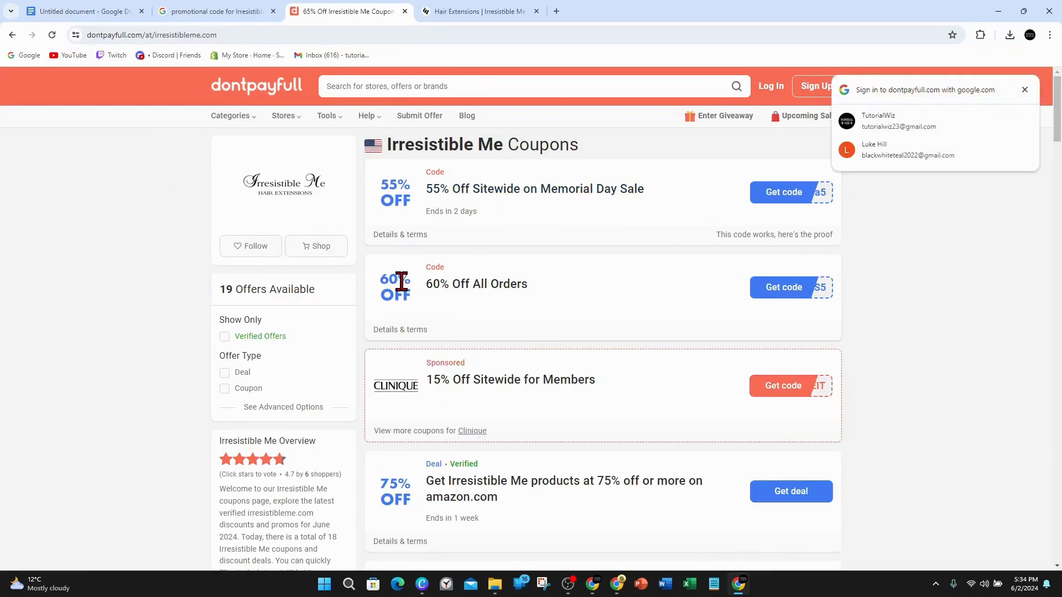
pyautogui.moveTo(406, 296)
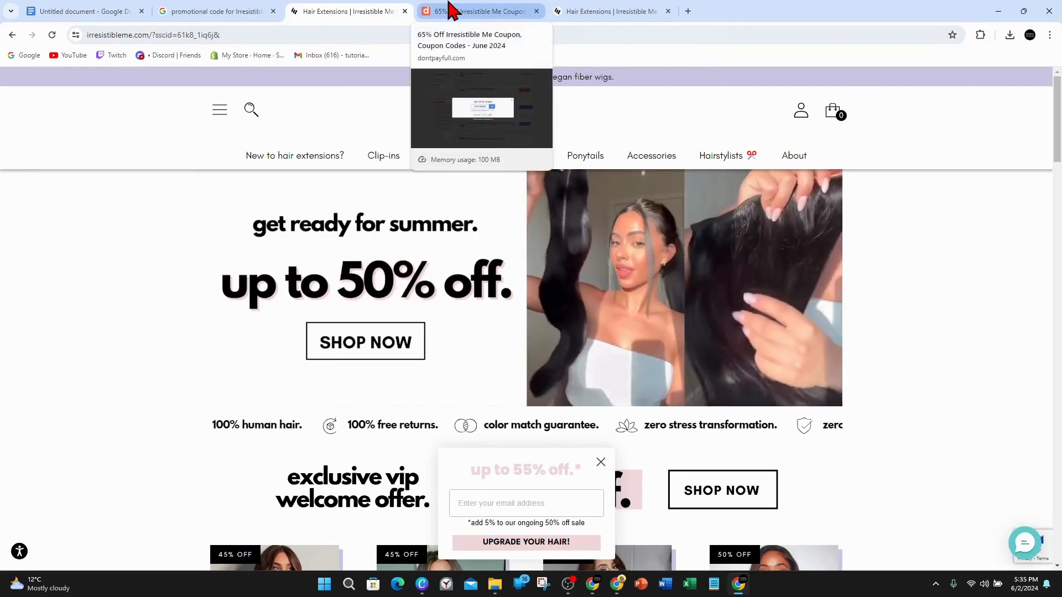
# View the revealed 60% Off All Orders code MOTHERS5 on dontpayfull.com, then return to the earlier tab
pyautogui.click(479, 11)
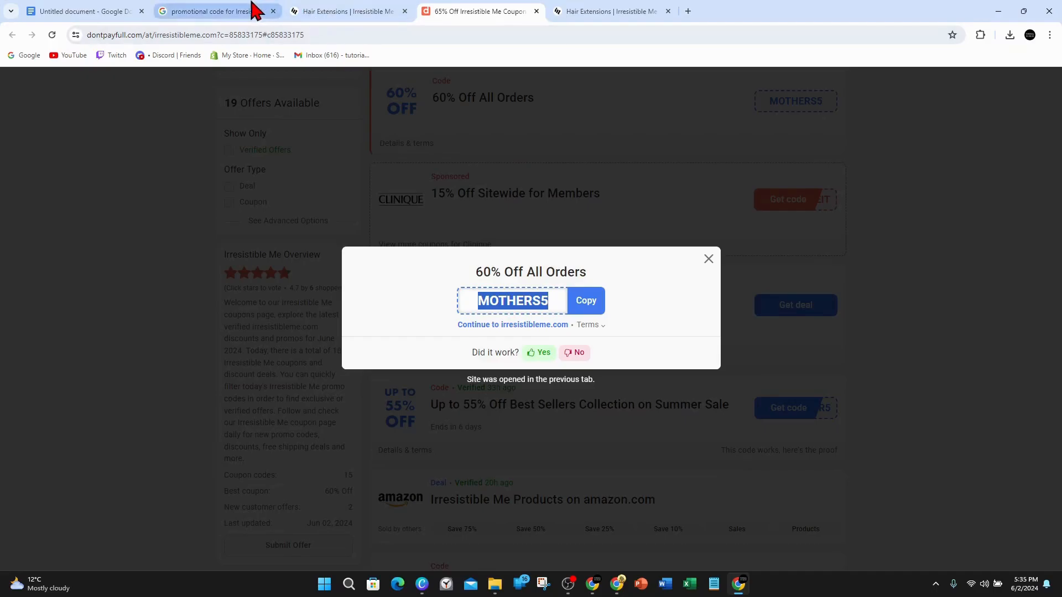
pyautogui.click(81, 11)
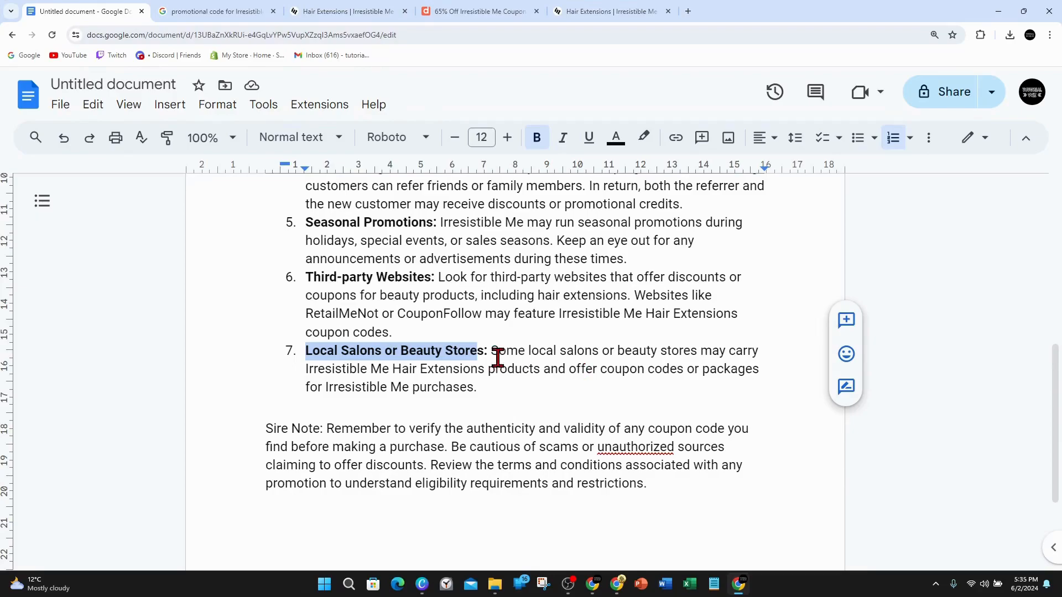
pyautogui.scroll(-3)
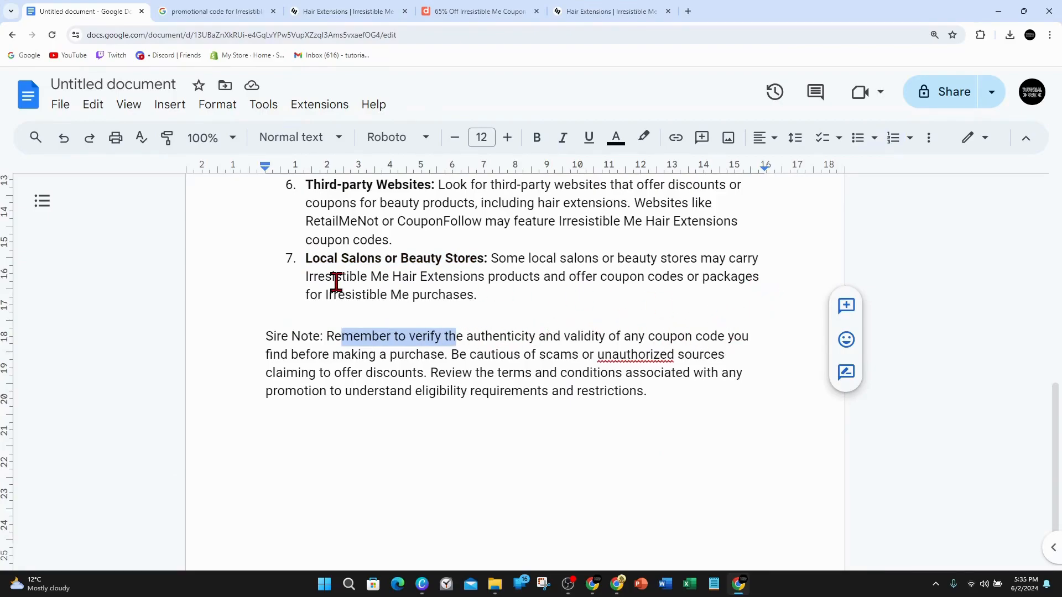